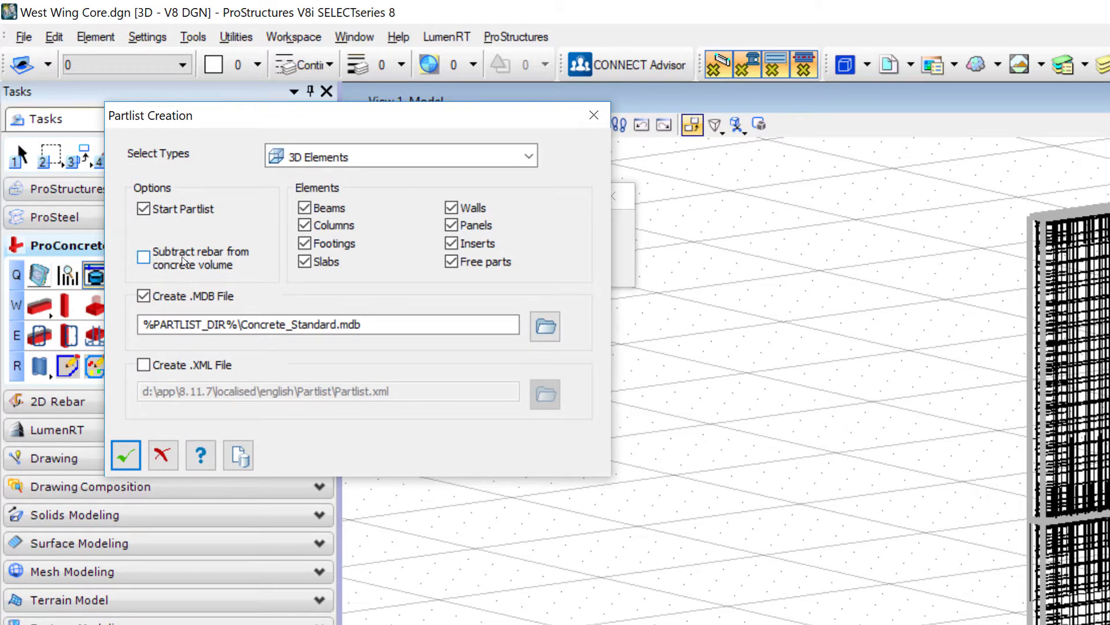
{"action": "mouse_move", "coordinate": [199, 257]}
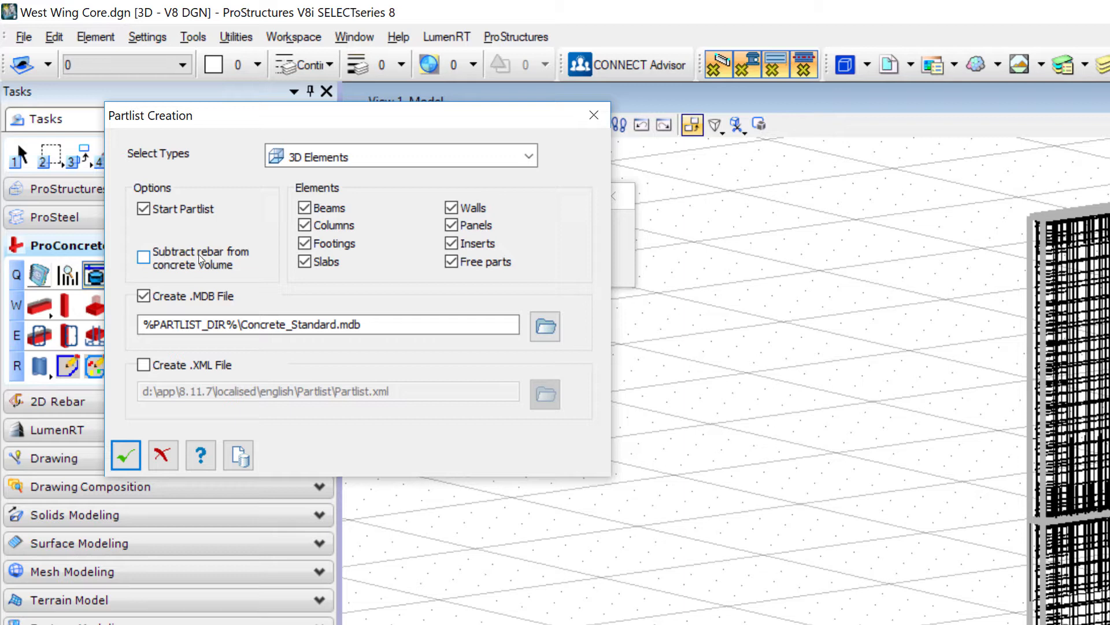
{"action": "mouse_move", "coordinate": [217, 296]}
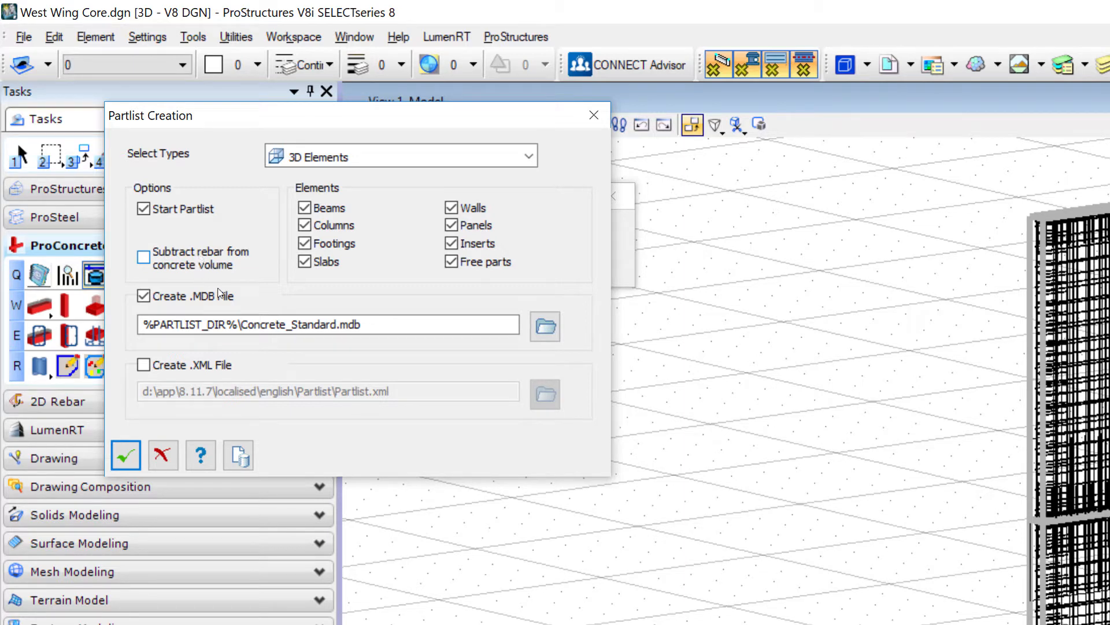
Replace the Concrete_Standard .MDB file name with West Wing Core.
{"action": "double_click", "coordinate": [282, 324]}
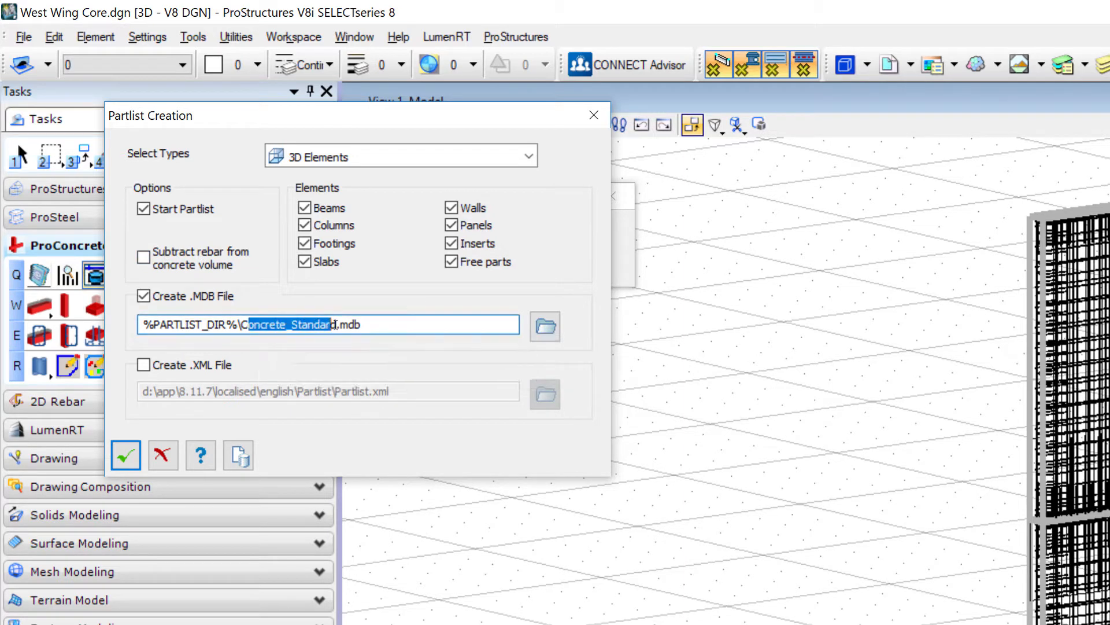
{"action": "key", "text": "Delete"}
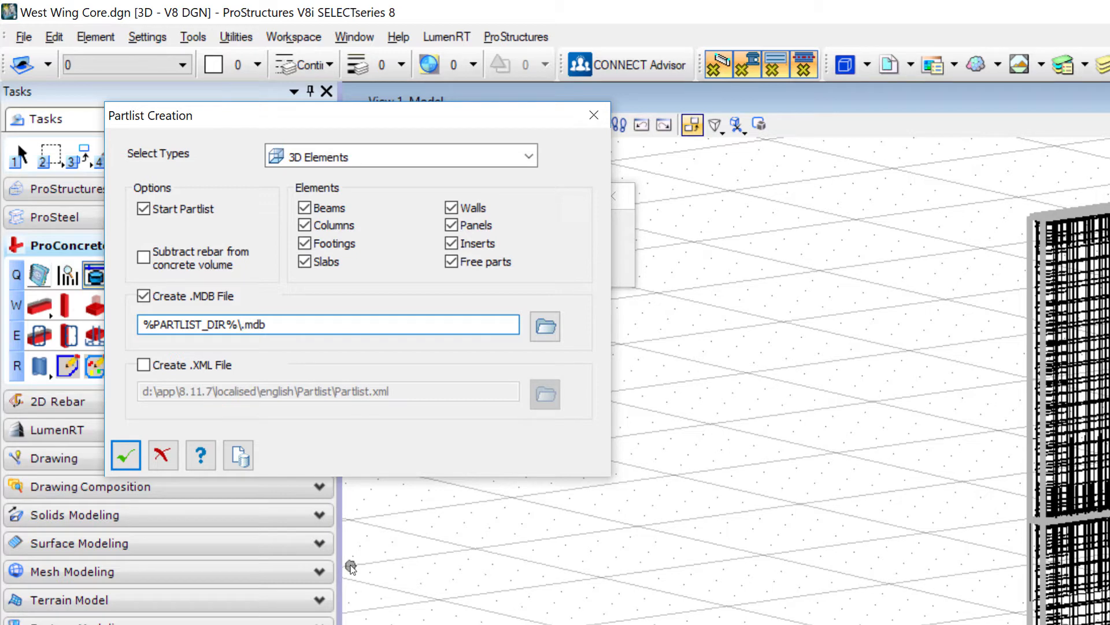
{"action": "type", "text": "West Wing Core"}
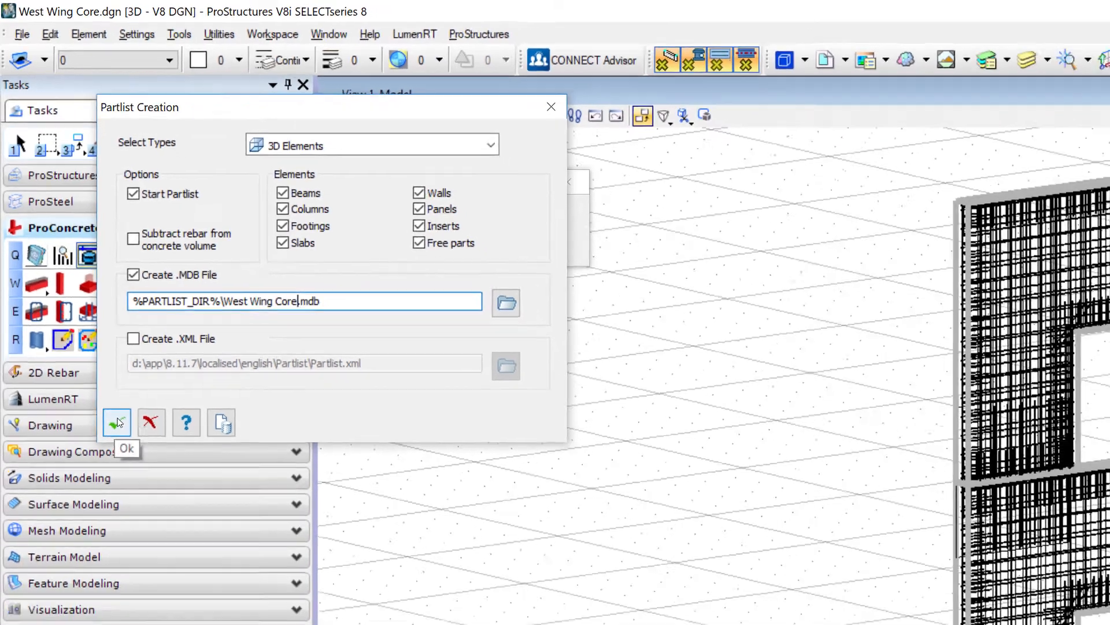
Create the partlist from all elements and browse for the BS 8666 bar schedule list file.
{"action": "left_click", "coordinate": [117, 422]}
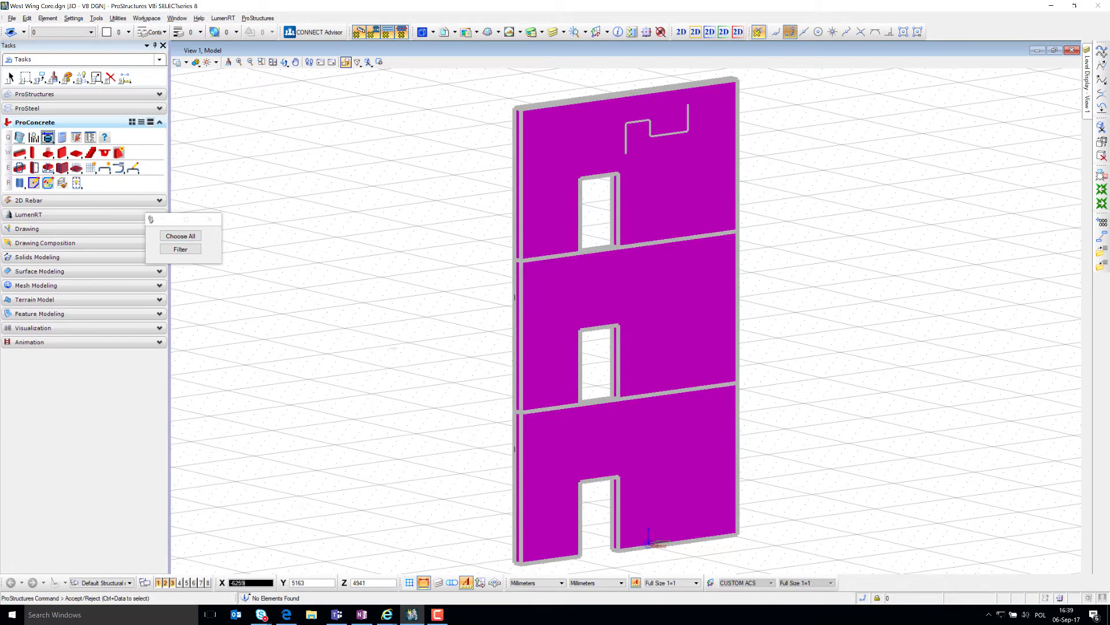
{"action": "left_click", "coordinate": [179, 236]}
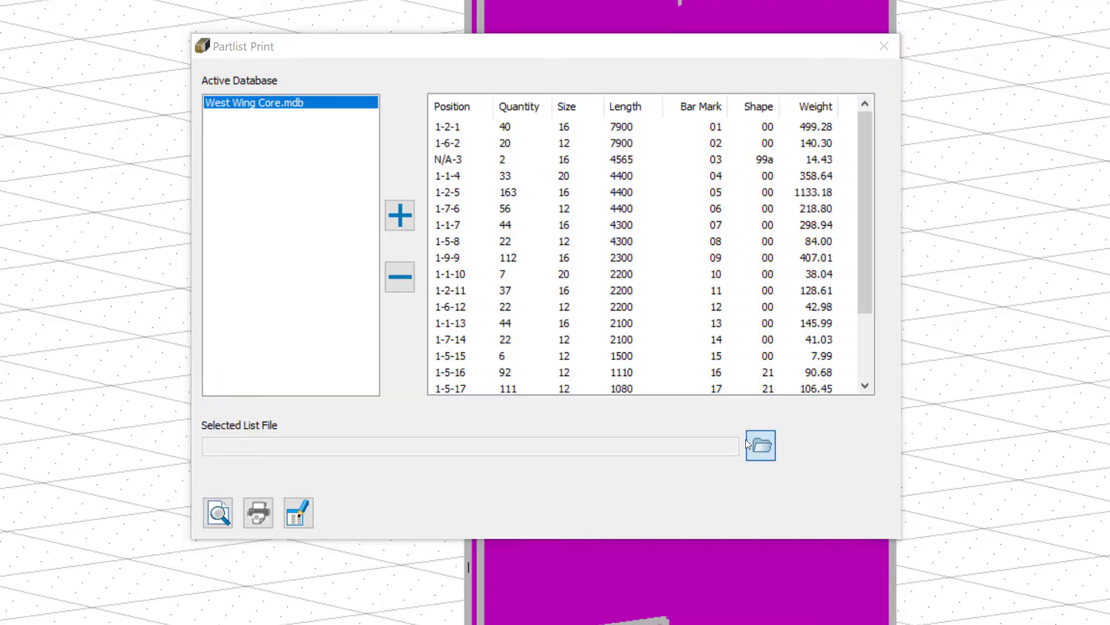
{"action": "left_click", "coordinate": [761, 447]}
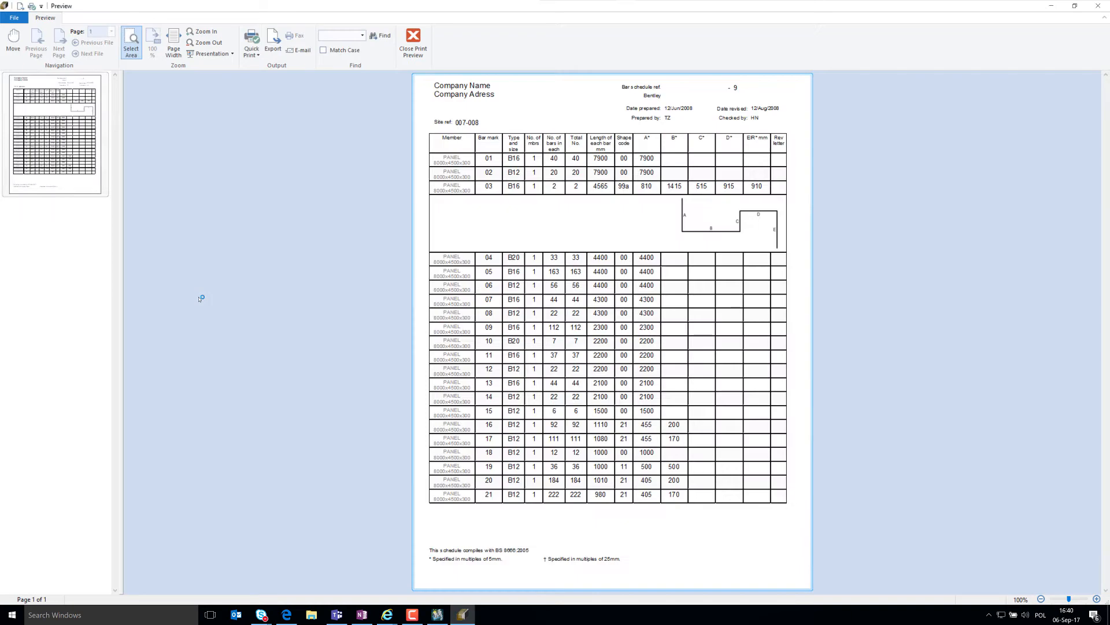
{"action": "mouse_move", "coordinate": [209, 301]}
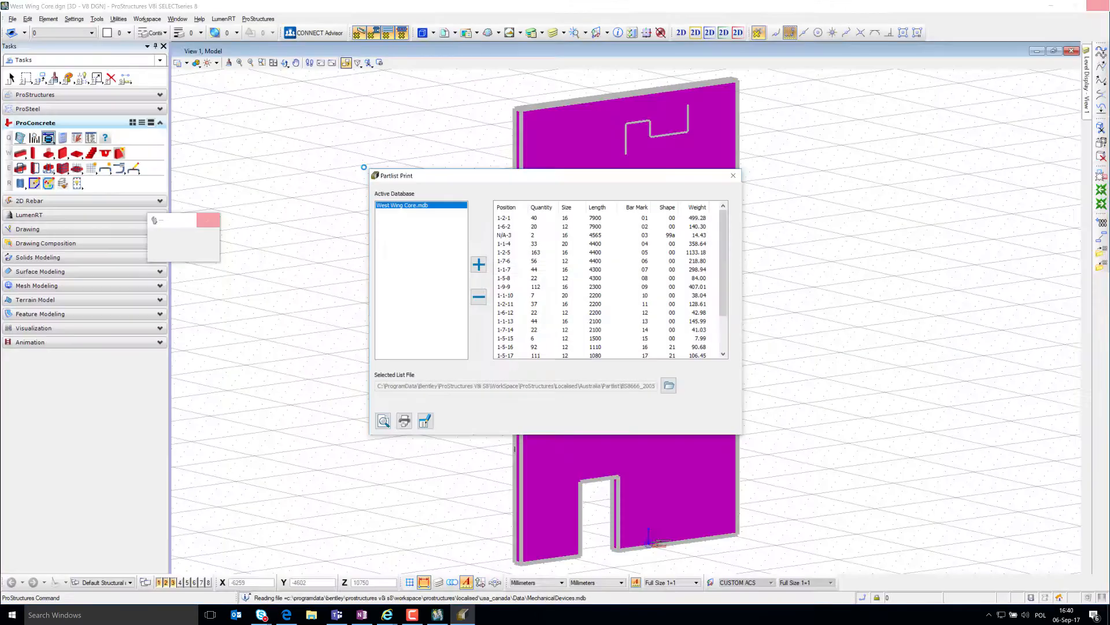
Direct the bar bending schedule print output to Adobe PDF Format.
{"action": "left_click", "coordinate": [404, 421]}
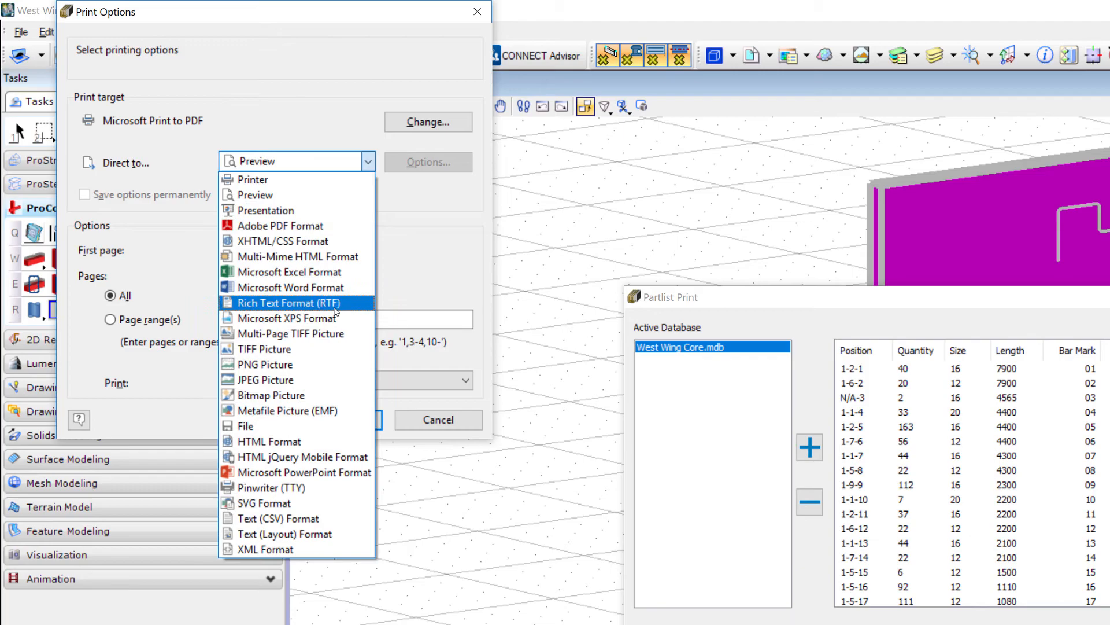
{"action": "left_click", "coordinate": [280, 226]}
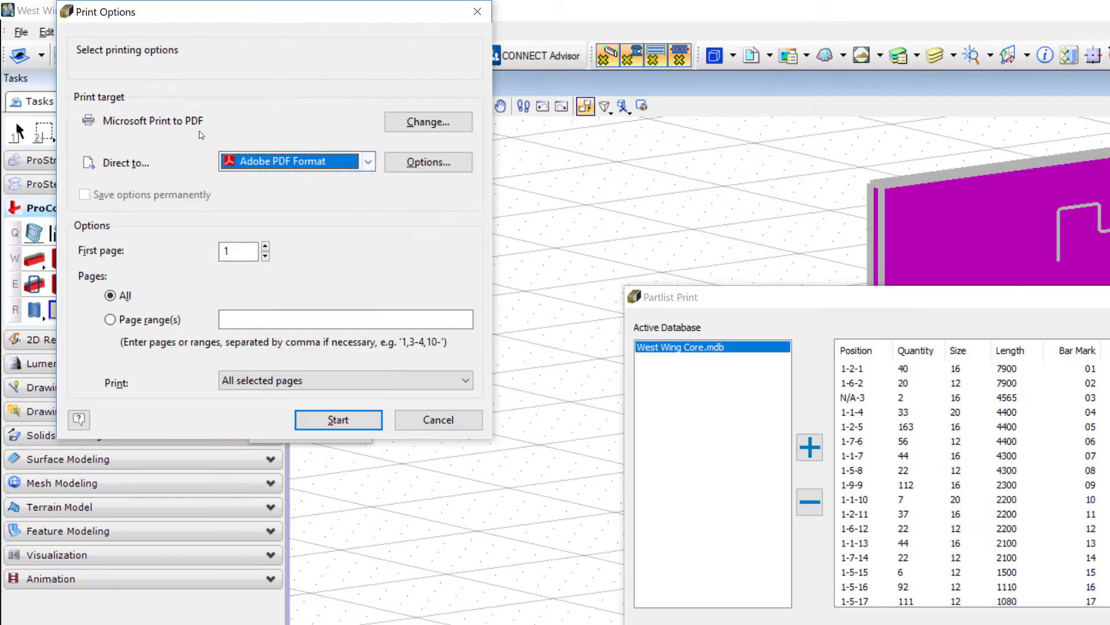